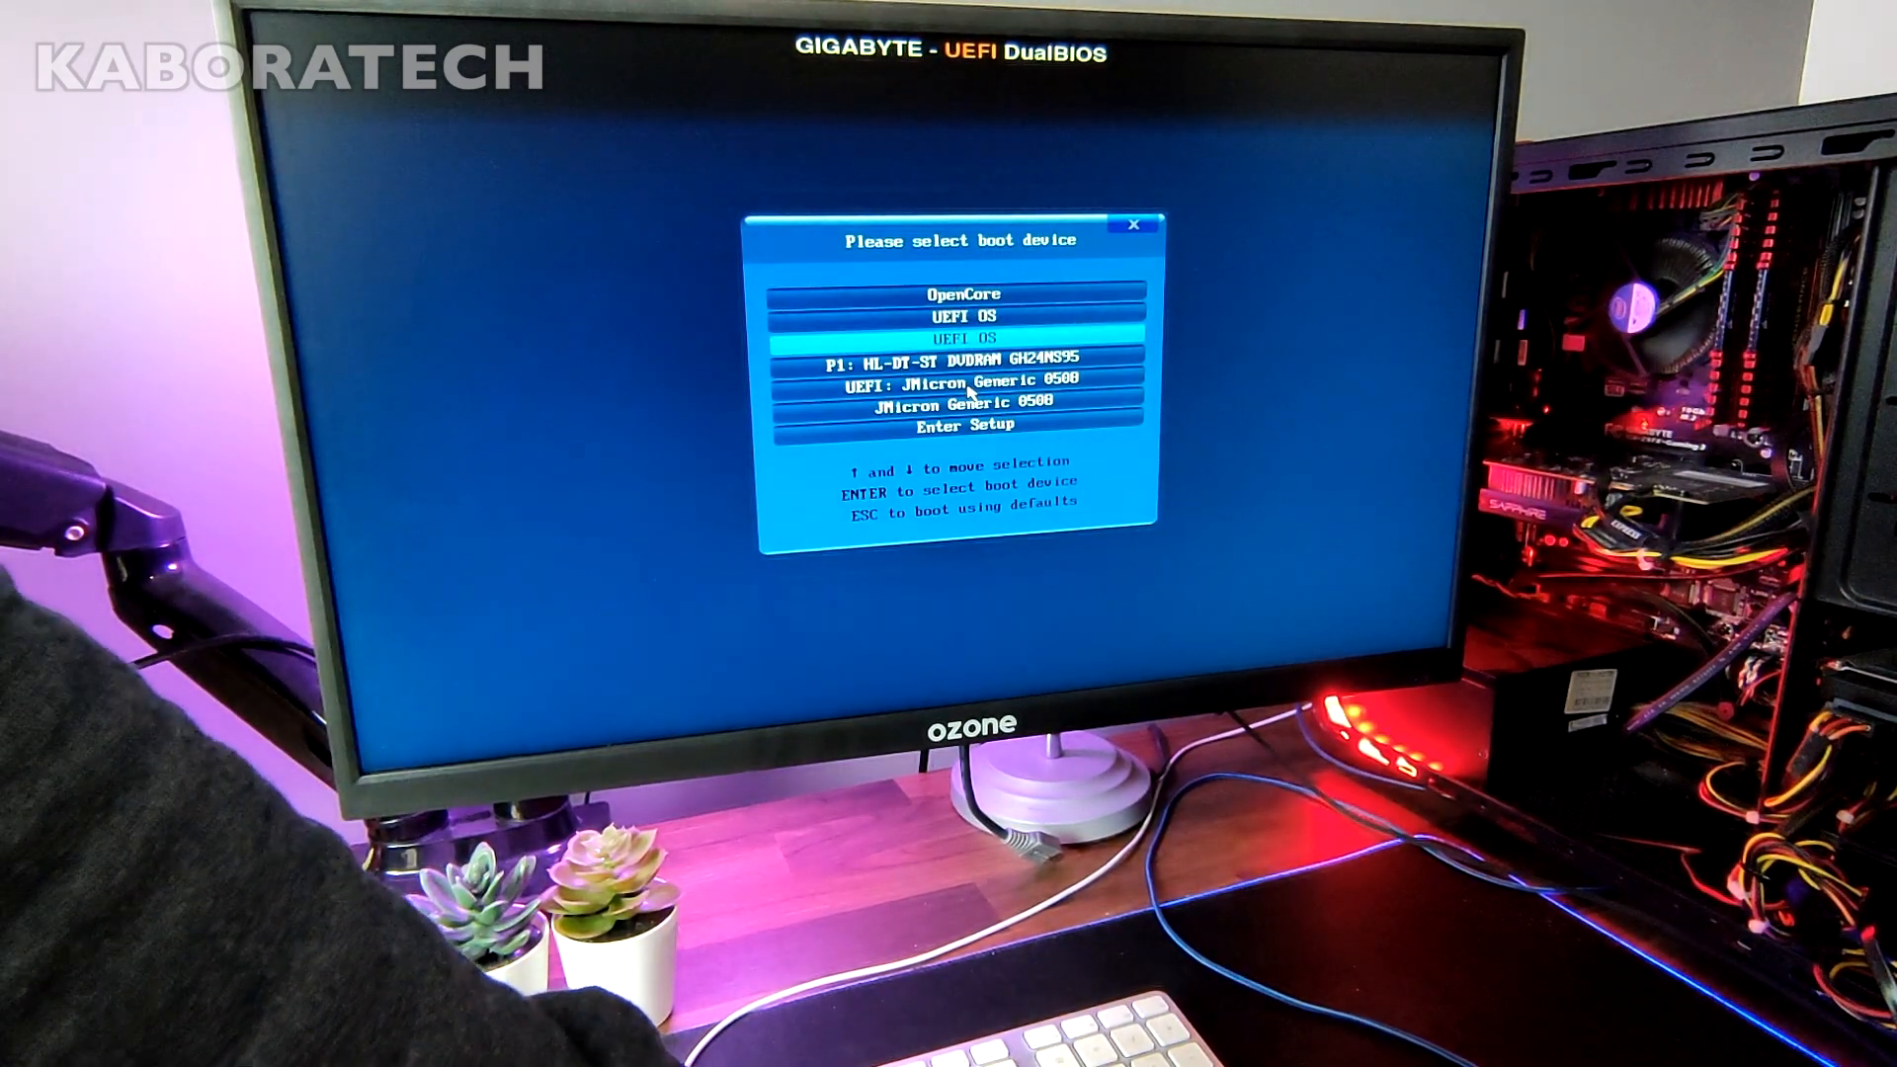
- Select 'UEFI: JMicron Generic 0508' in the boot menu and boot from it
key("down")
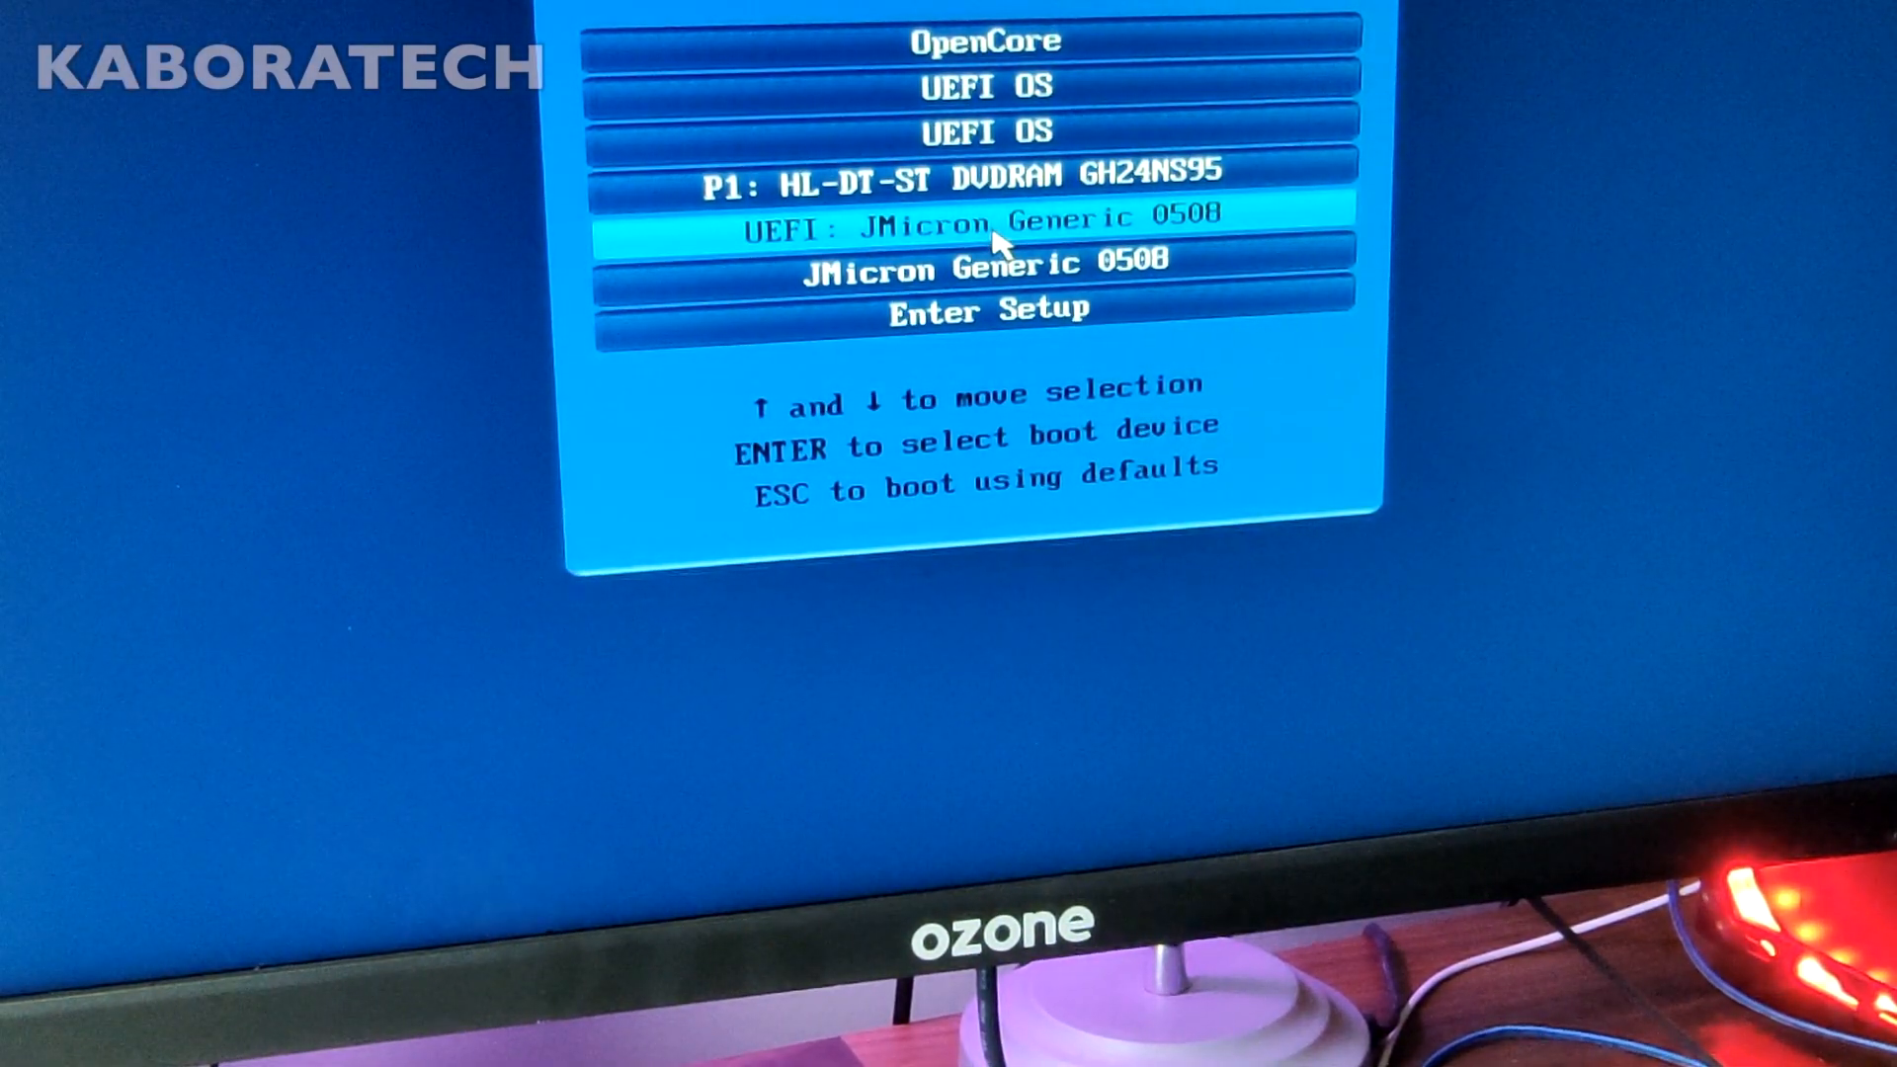
key("Return")
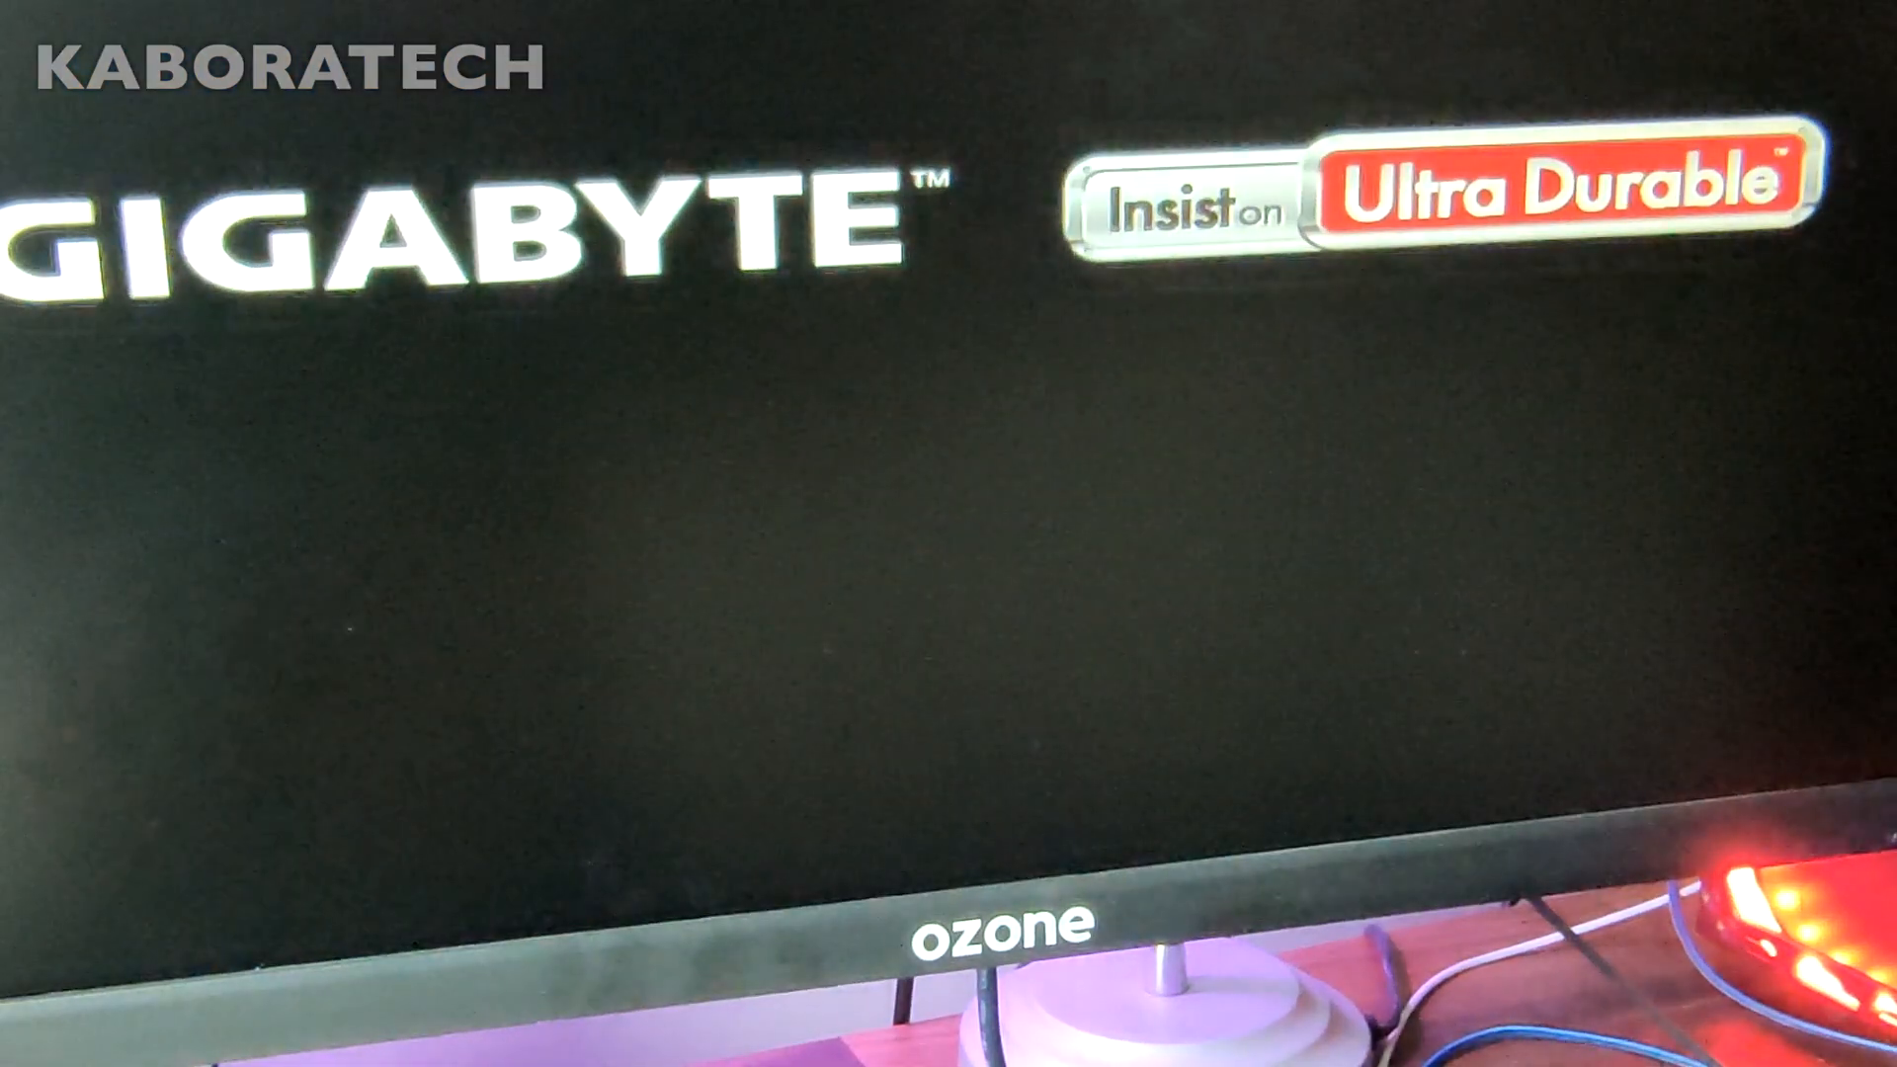